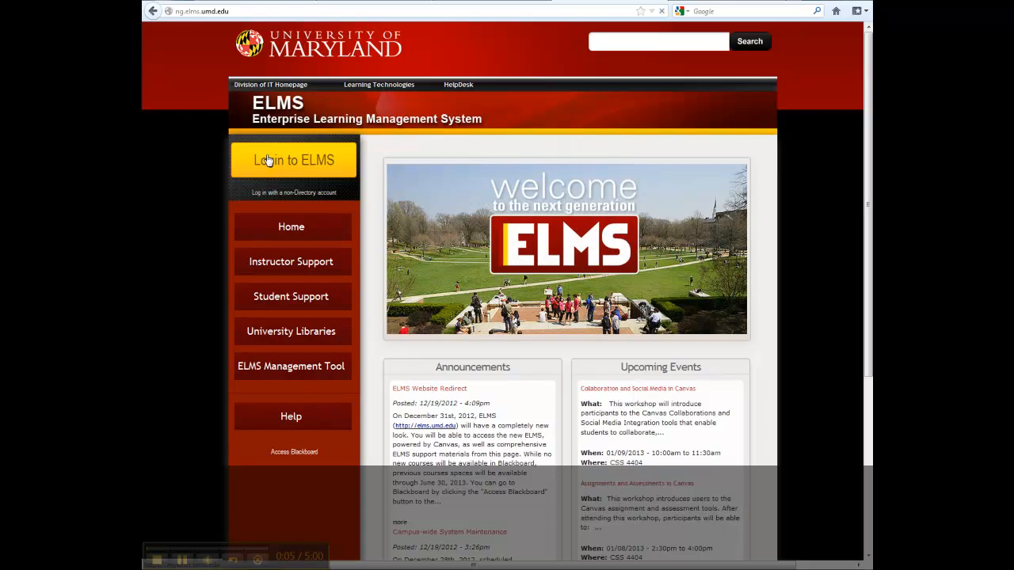
Sign in to ELMS with the account credentials, landing on the Recent Activity dashboard
{"action": "left_click", "coordinate": [292, 160]}
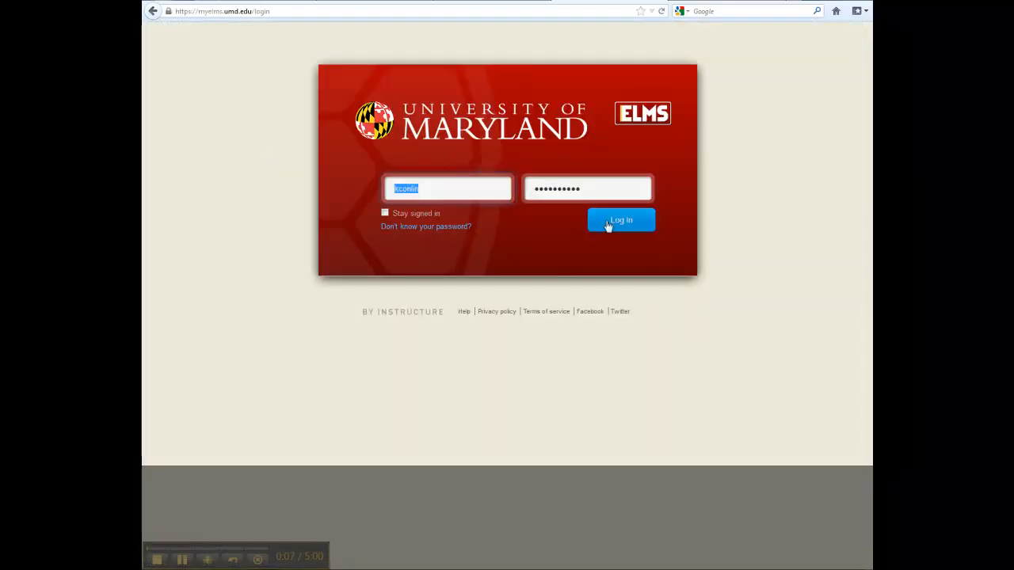
{"action": "left_click", "coordinate": [621, 220]}
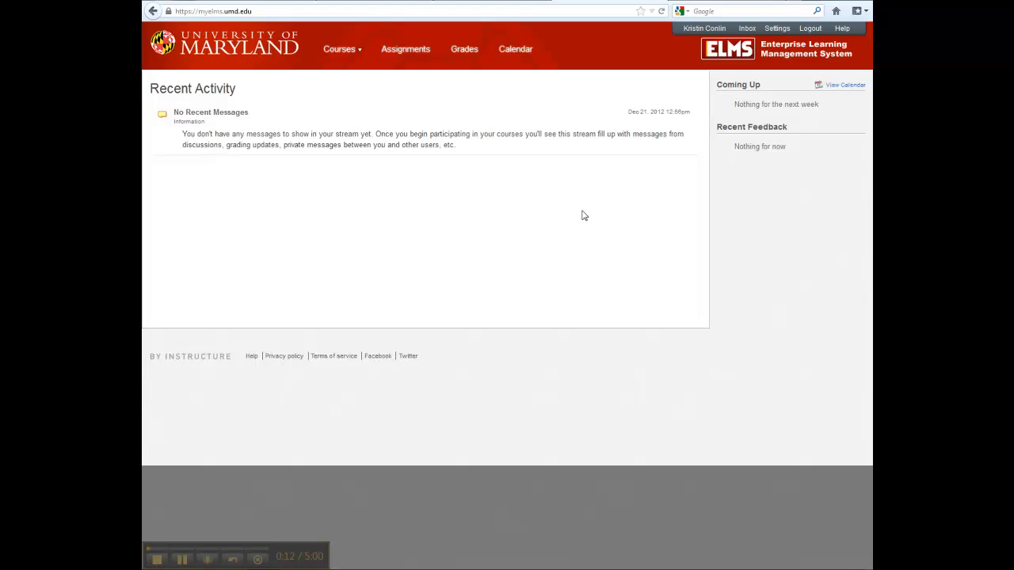
Open Libraries Test Course from the Courses list to reach its home page
{"action": "left_click", "coordinate": [342, 47]}
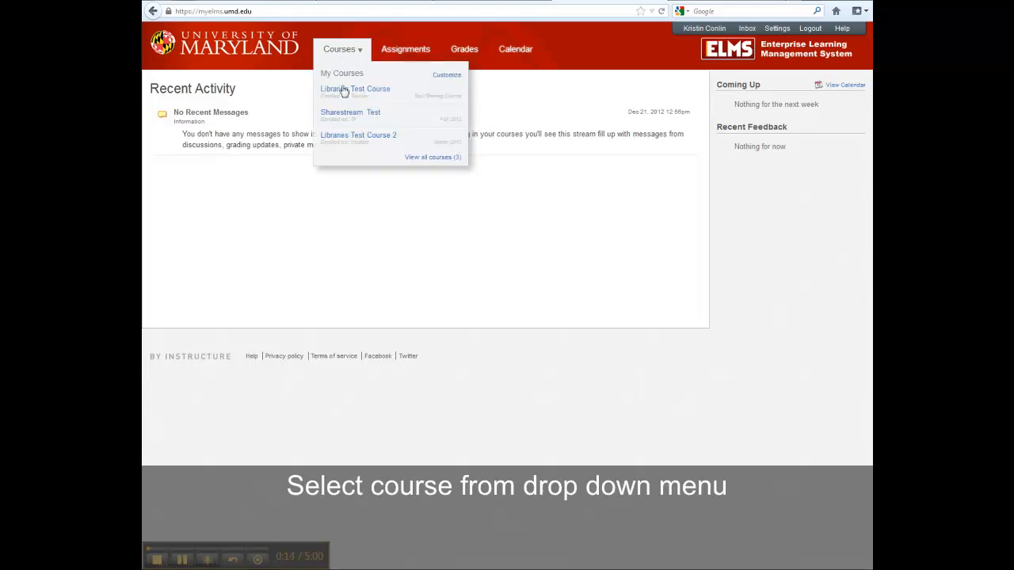
{"action": "left_click", "coordinate": [355, 88]}
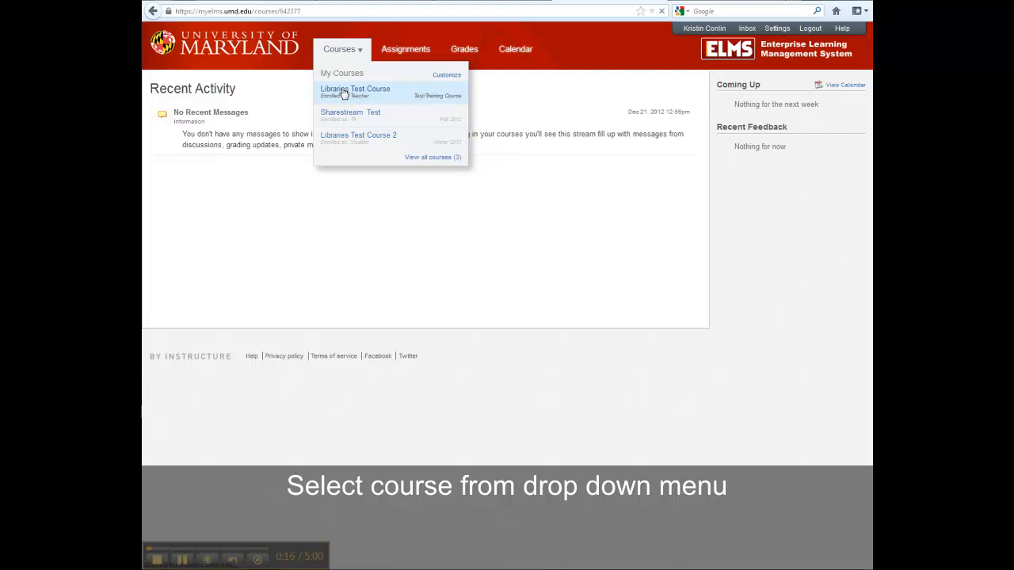
{"action": "left_click", "coordinate": [355, 89]}
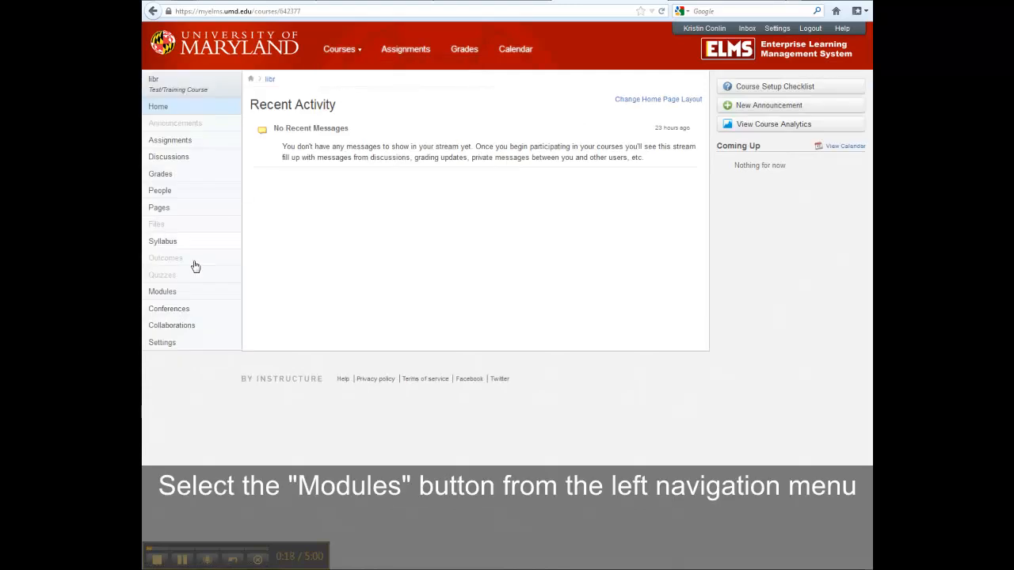
{"action": "mouse_move", "coordinate": [190, 296]}
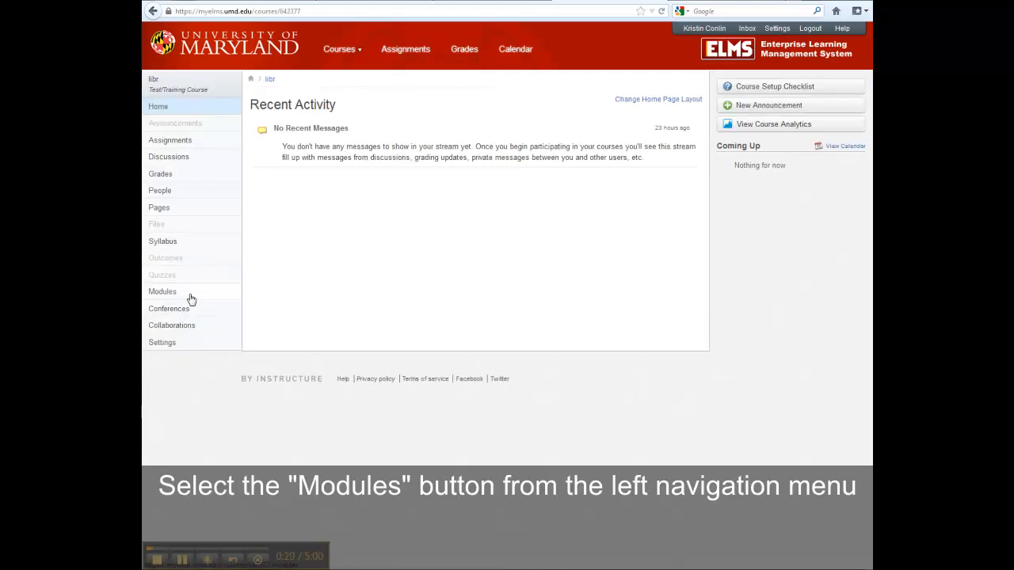
Go to the course Modules page and start a blank Add Module form
{"action": "left_click", "coordinate": [162, 291]}
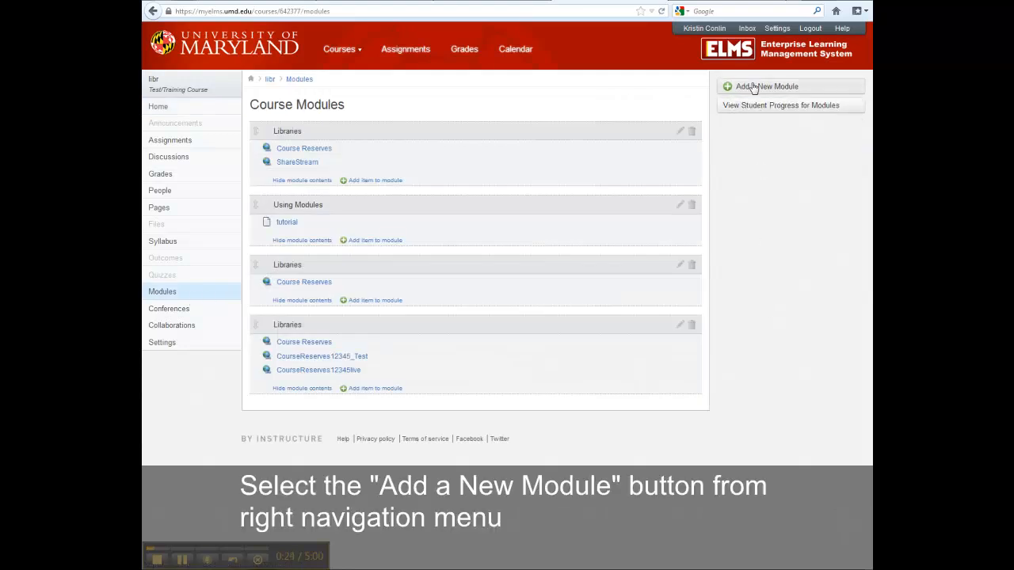
{"action": "left_click", "coordinate": [765, 85]}
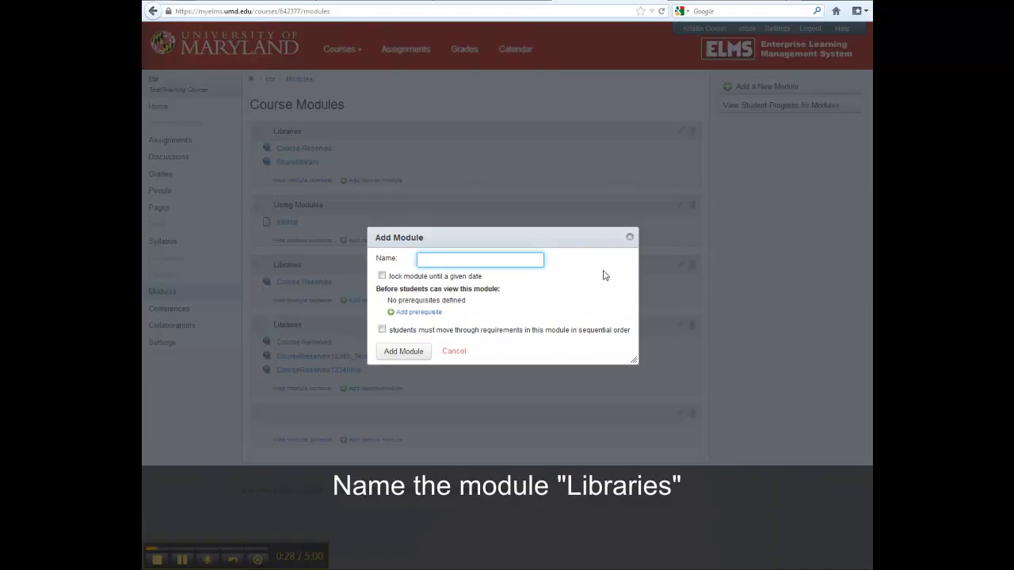
Create a new empty module named 'Libraries' at the bottom of the module list
{"action": "type", "text": "Libra"}
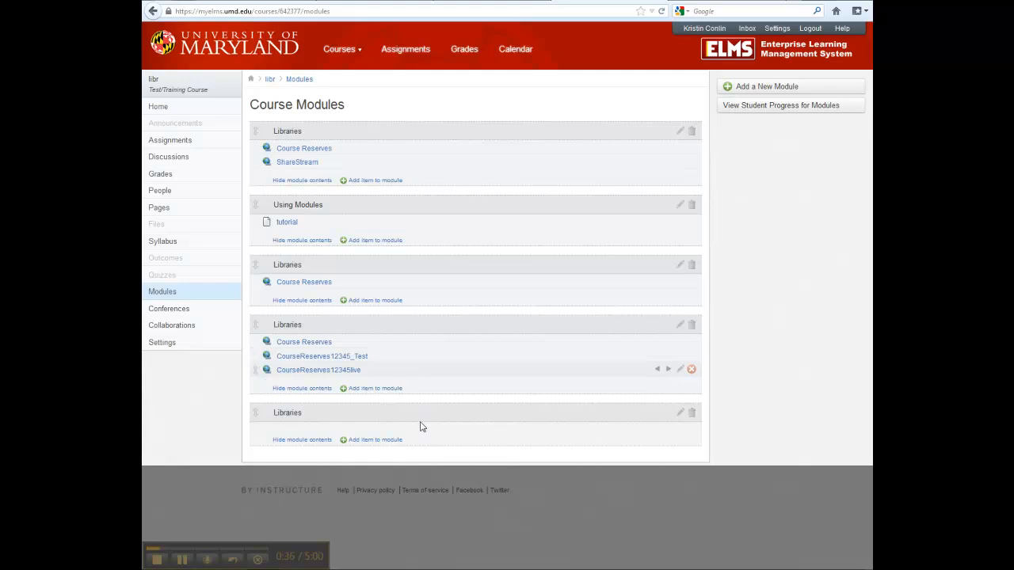
{"action": "mouse_move", "coordinate": [402, 478]}
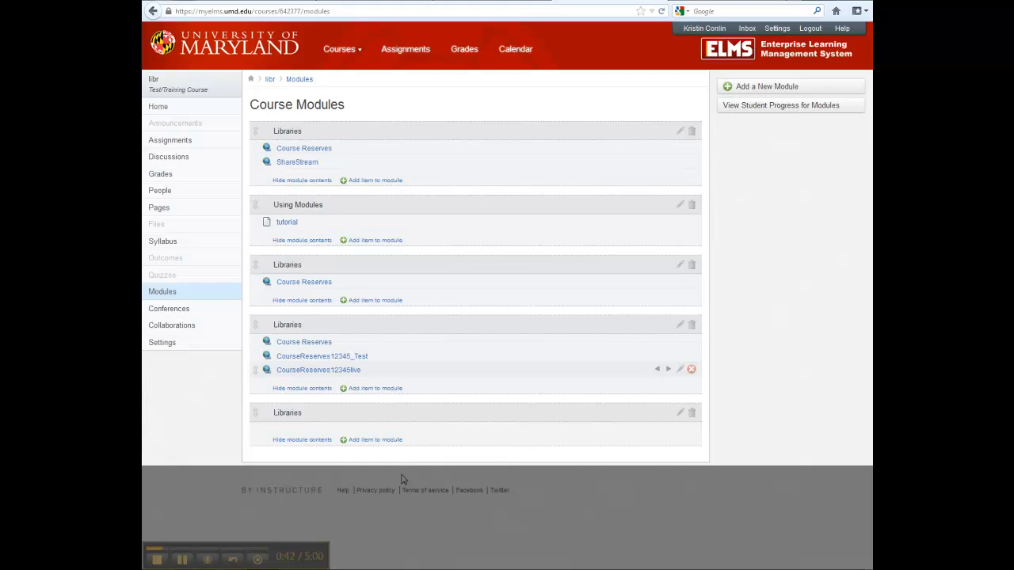
{"action": "mouse_move", "coordinate": [293, 427]}
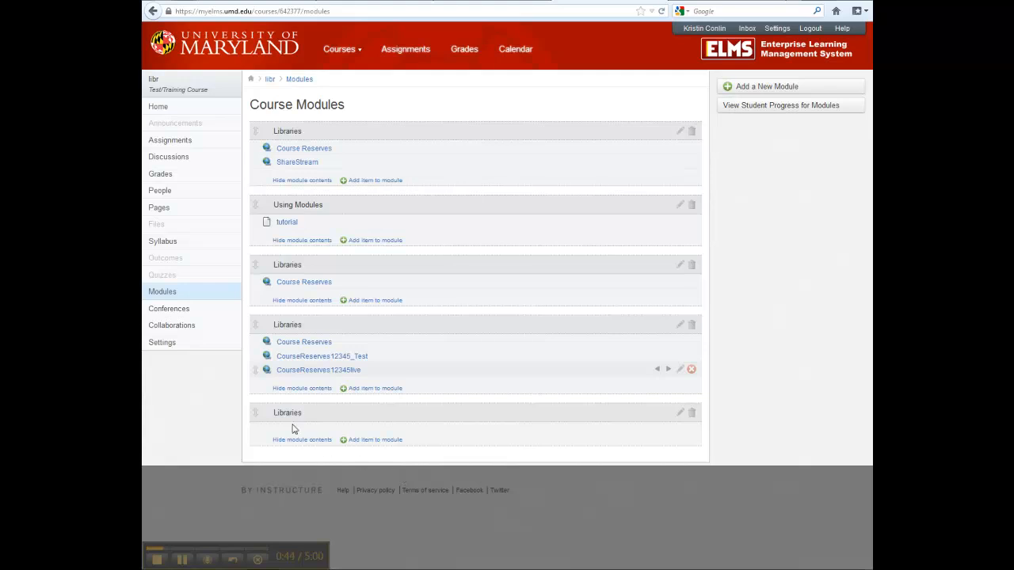
{"action": "mouse_move", "coordinate": [254, 413]}
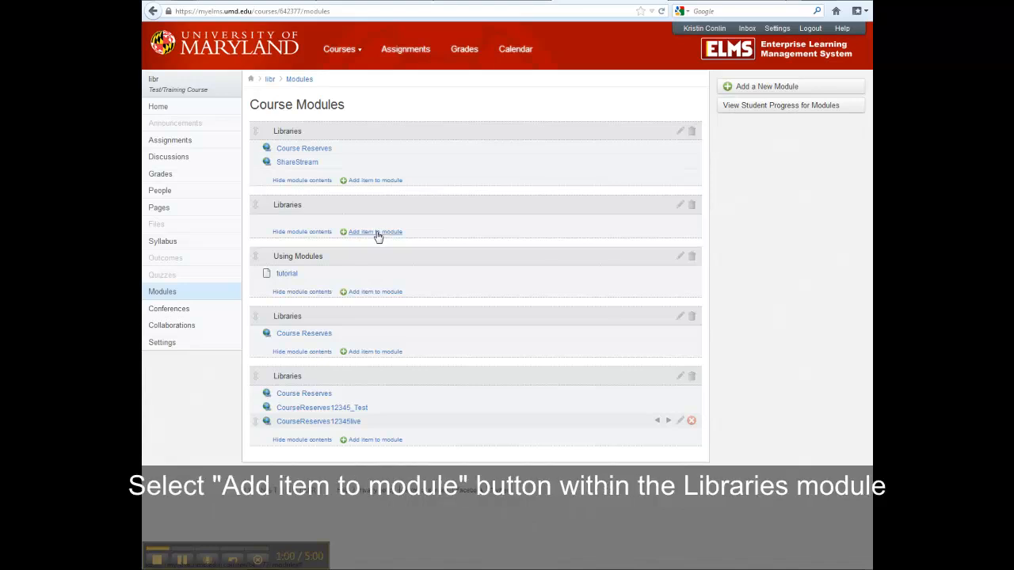
Start adding an item to the Libraries module, showing the item type choices
{"action": "left_click", "coordinate": [373, 231]}
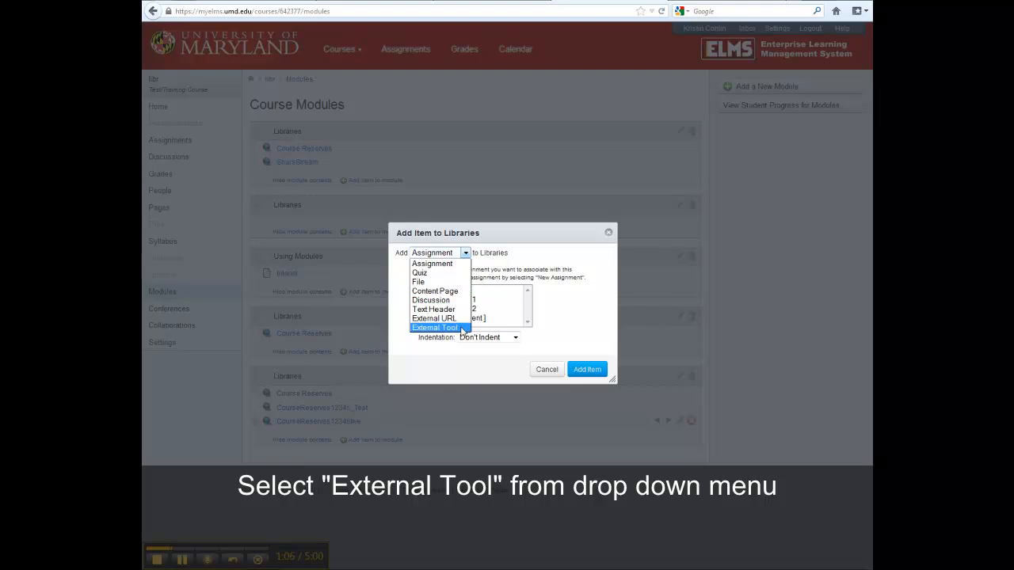
Add the Course Reserves external tool as an item in the Libraries module
{"action": "left_click", "coordinate": [434, 326]}
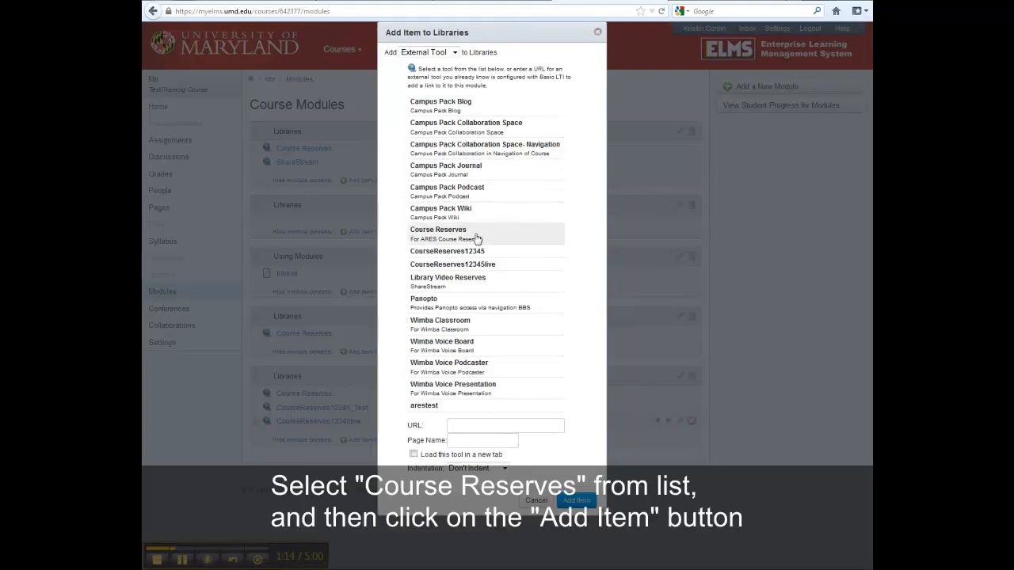
{"action": "left_click", "coordinate": [437, 234]}
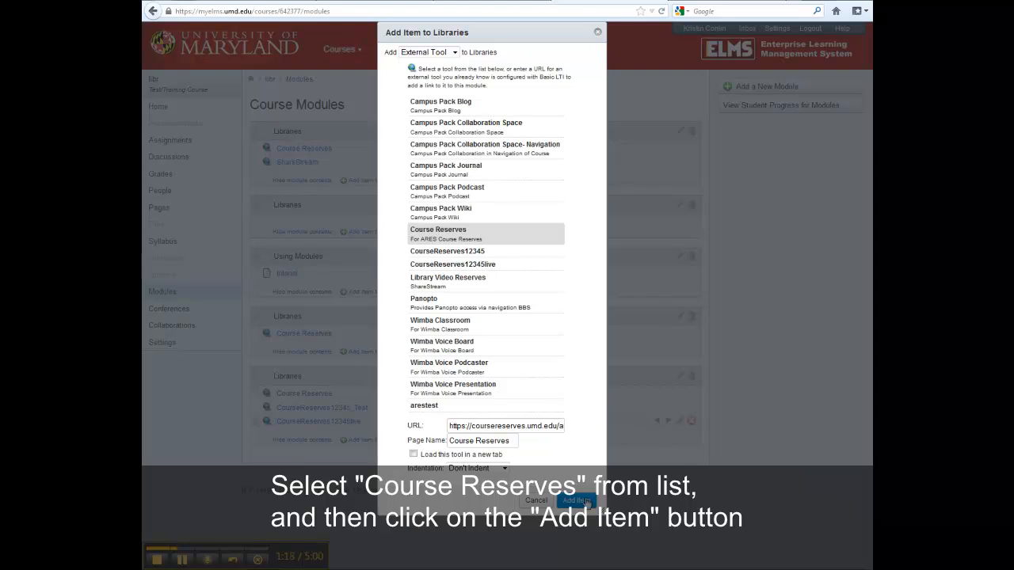
{"action": "left_click", "coordinate": [576, 501]}
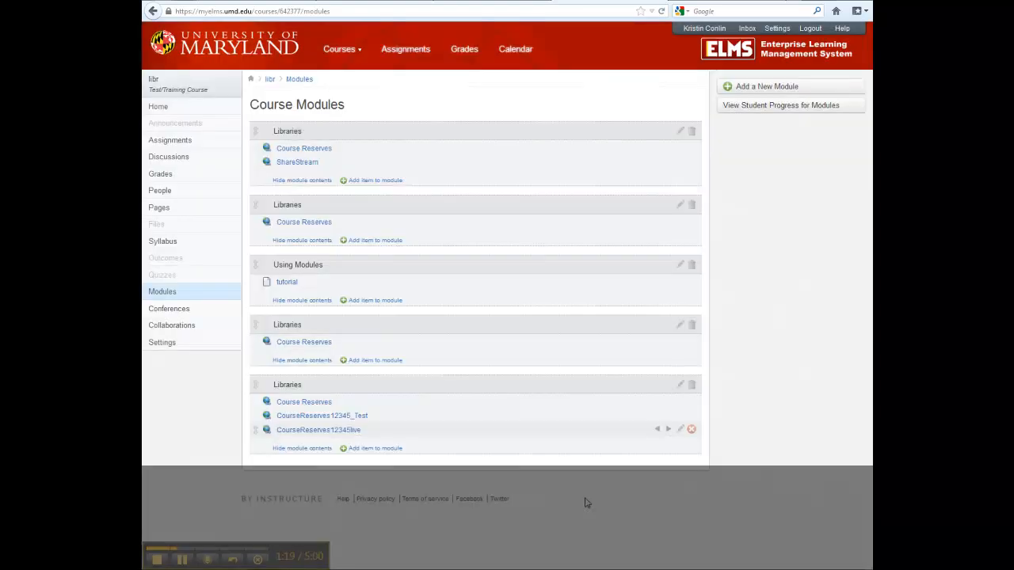
{"action": "mouse_move", "coordinate": [567, 427]}
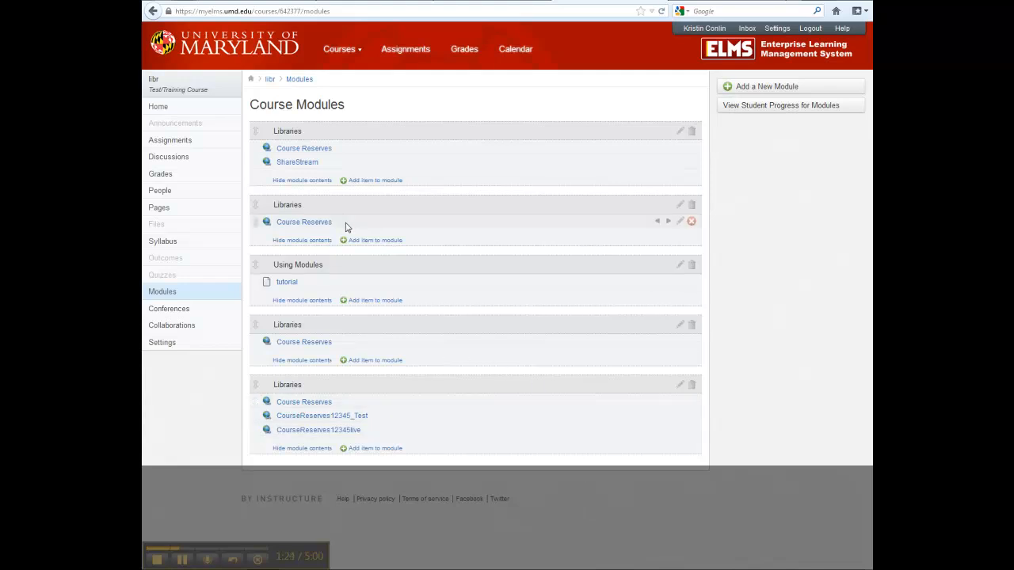
{"action": "mouse_move", "coordinate": [314, 206]}
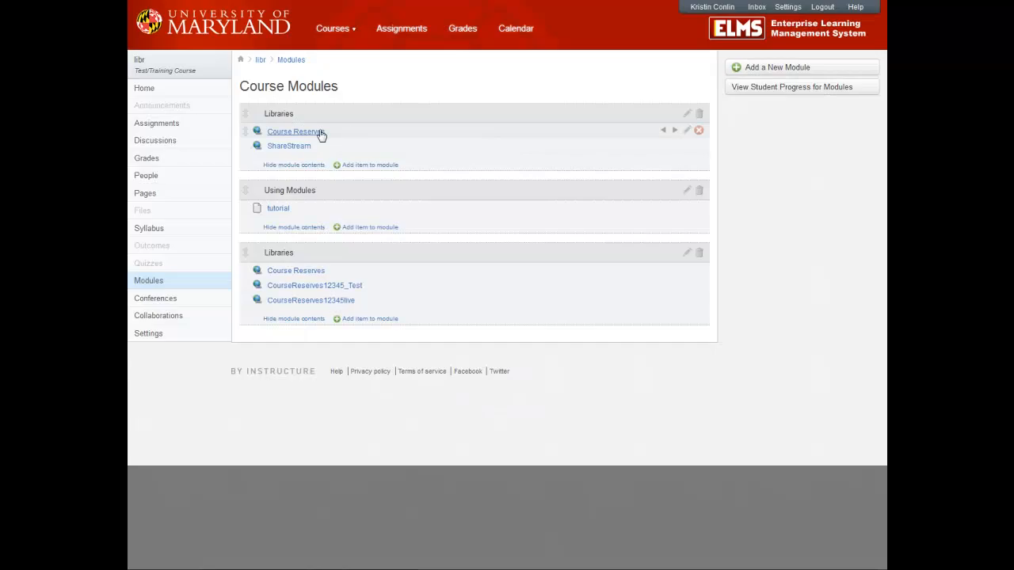
Create the Spring 2013 reserves course in the Course Reserves tool, confirming the security warning
{"action": "left_click", "coordinate": [291, 132]}
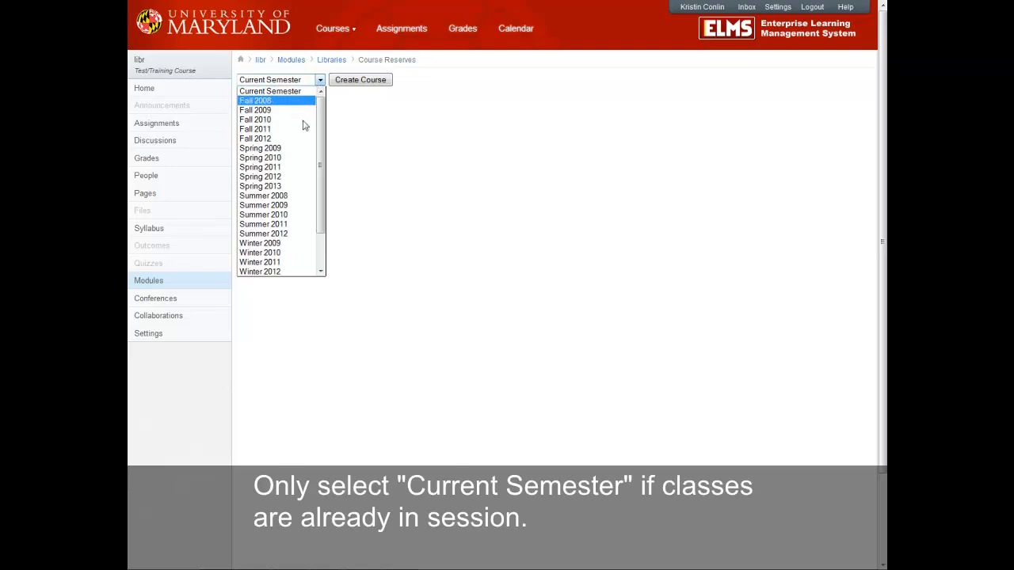
{"action": "left_click", "coordinate": [260, 186]}
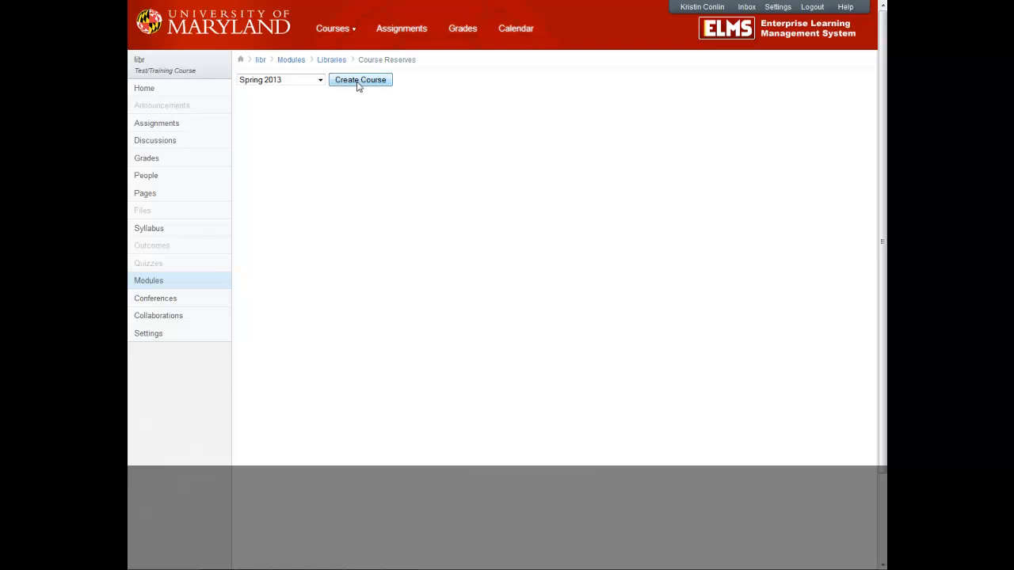
{"action": "left_click", "coordinate": [359, 79]}
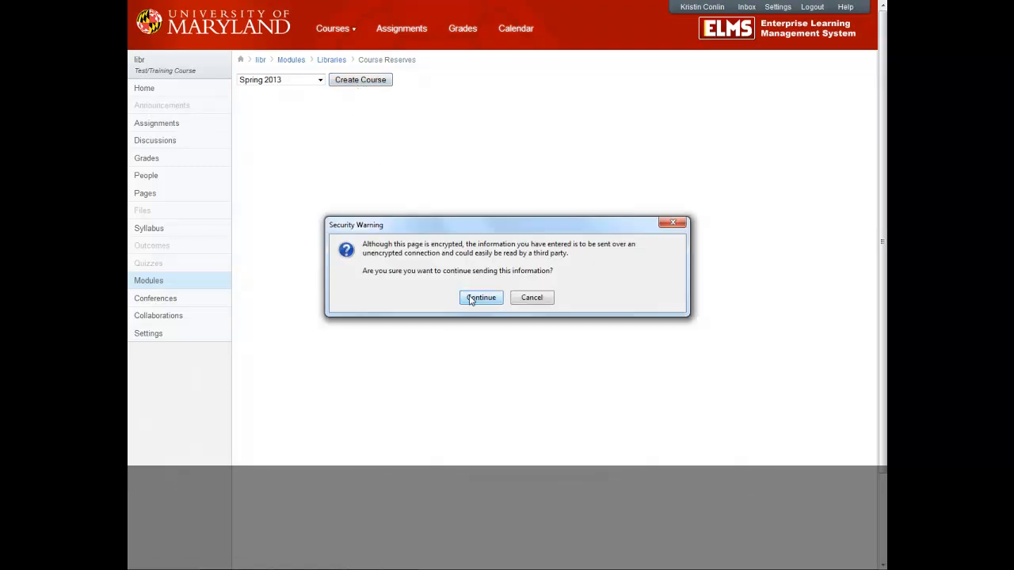
{"action": "left_click", "coordinate": [481, 298]}
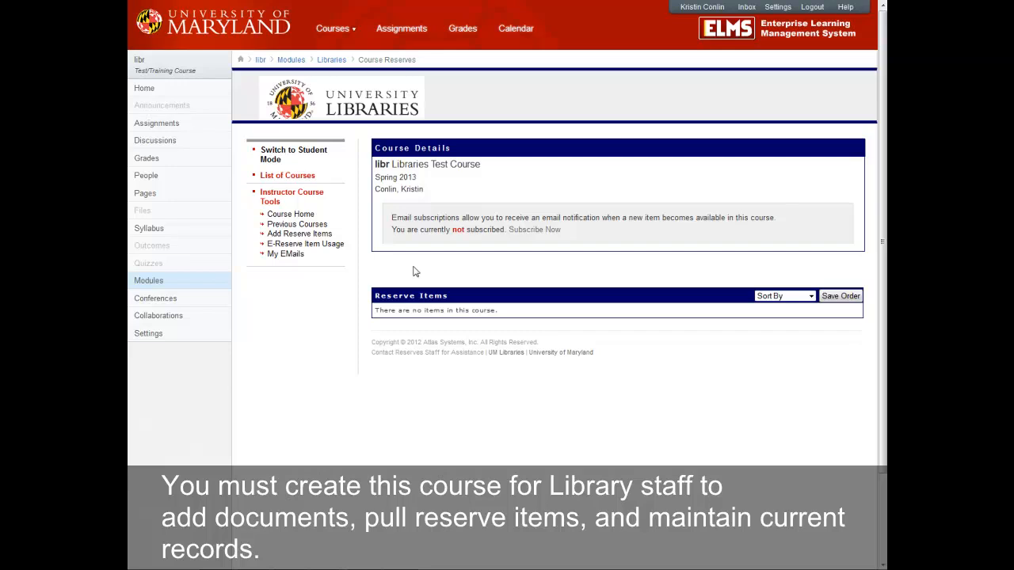
{"action": "mouse_move", "coordinate": [332, 236]}
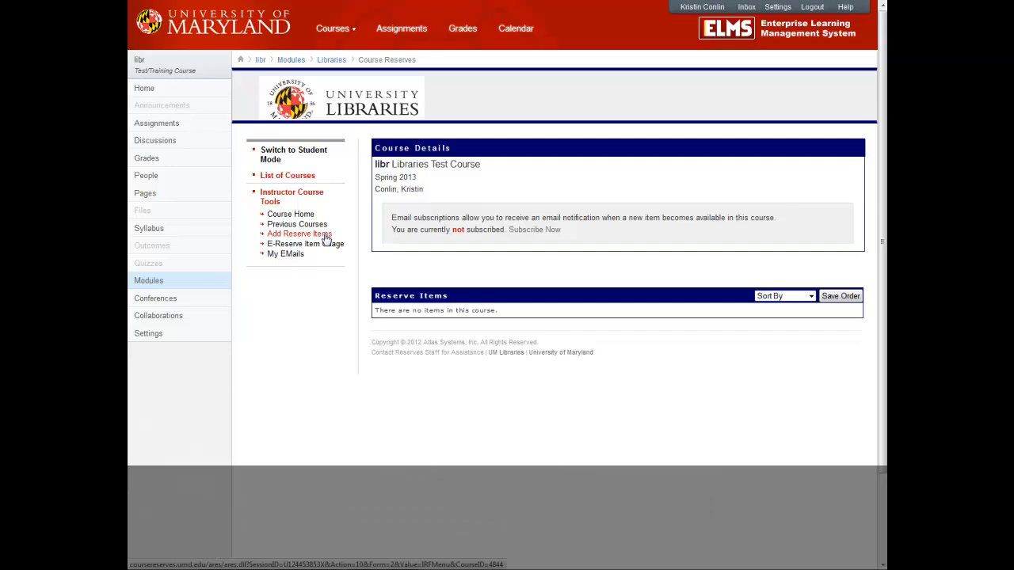
Open the Add Reserve Items page from the Instructor Course Tools
{"action": "left_click", "coordinate": [298, 235]}
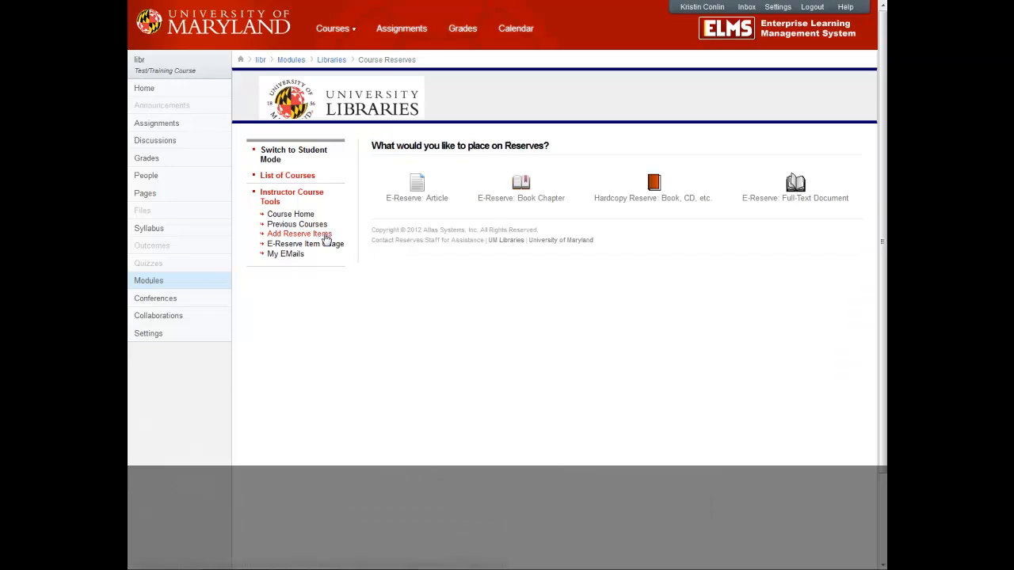